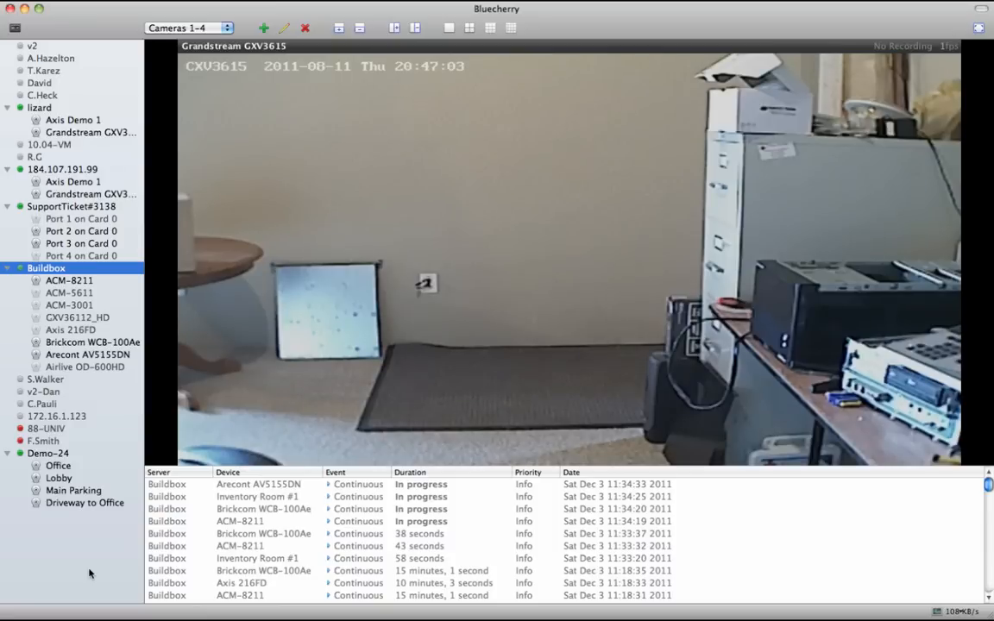
pyautogui.moveTo(271, 224)
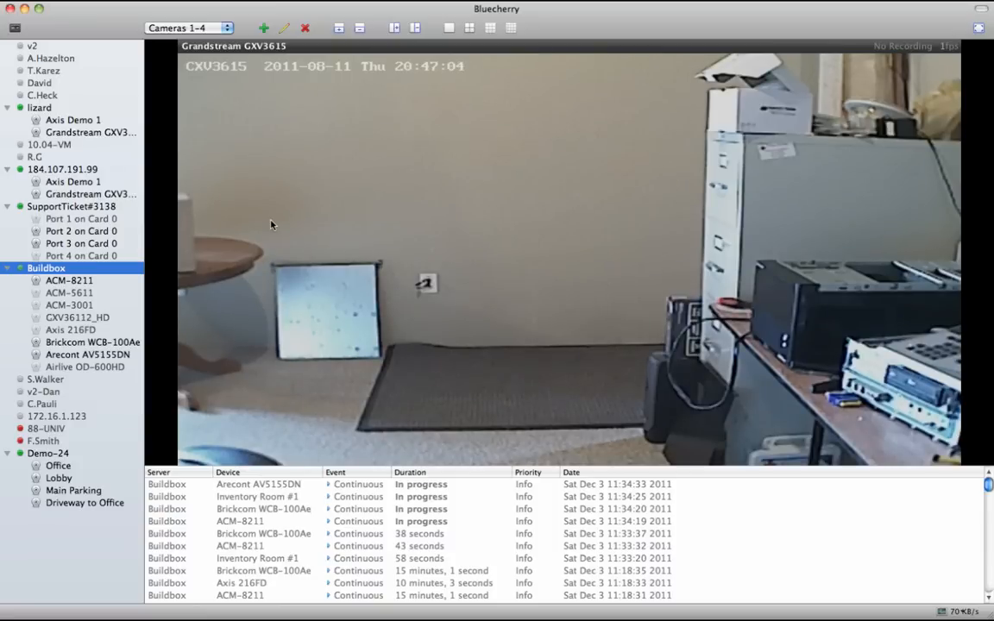
pyautogui.moveTo(462, 416)
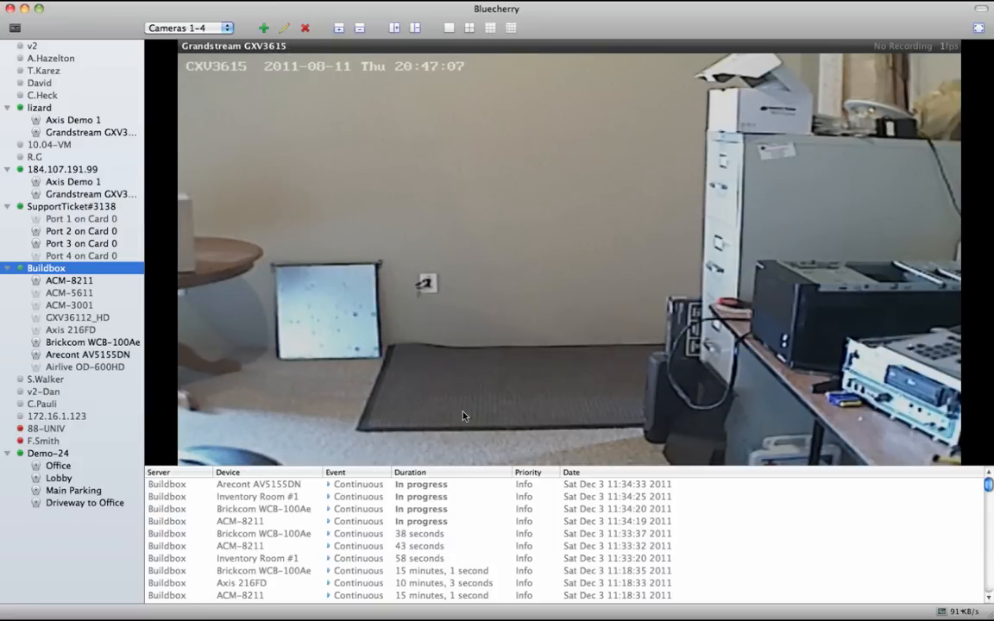
pyautogui.moveTo(334, 240)
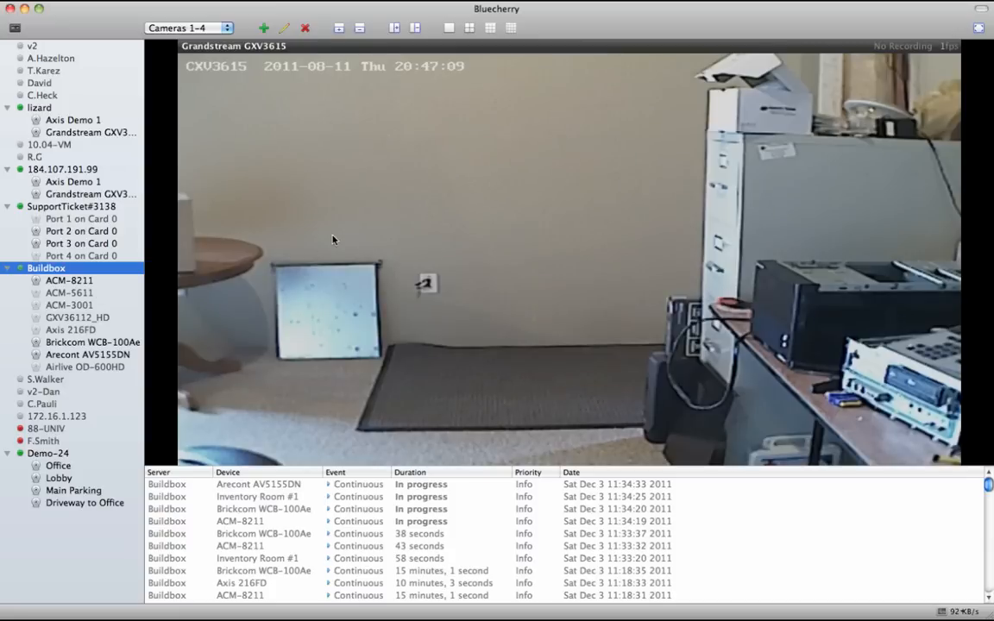
pyautogui.moveTo(472, 35)
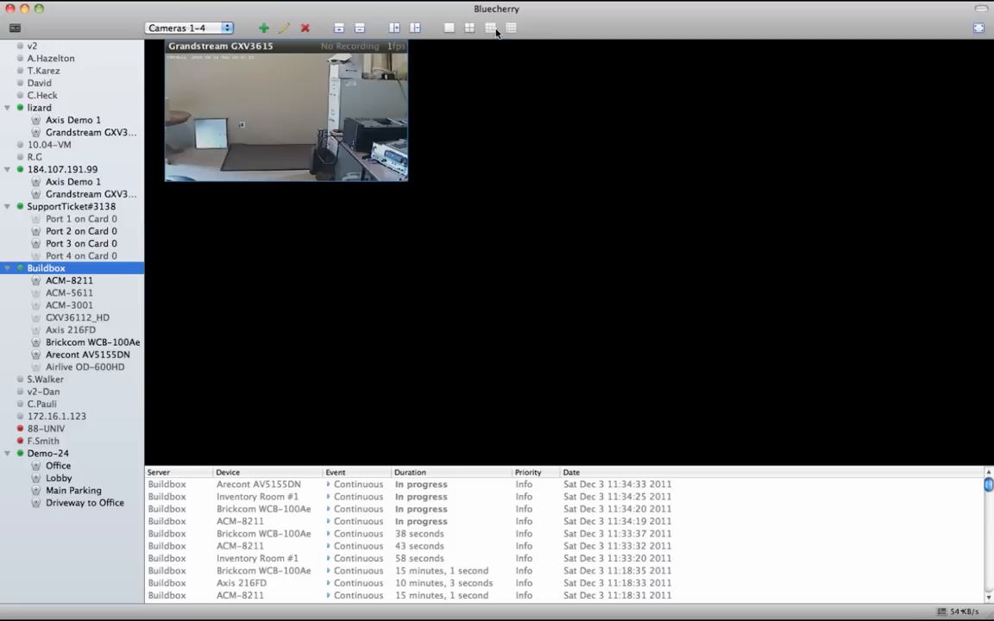
# Switch to the 2x2 layout and close the Brickcom WCB-100Ae feed, leaving three cameras live.
pyautogui.click(448, 27)
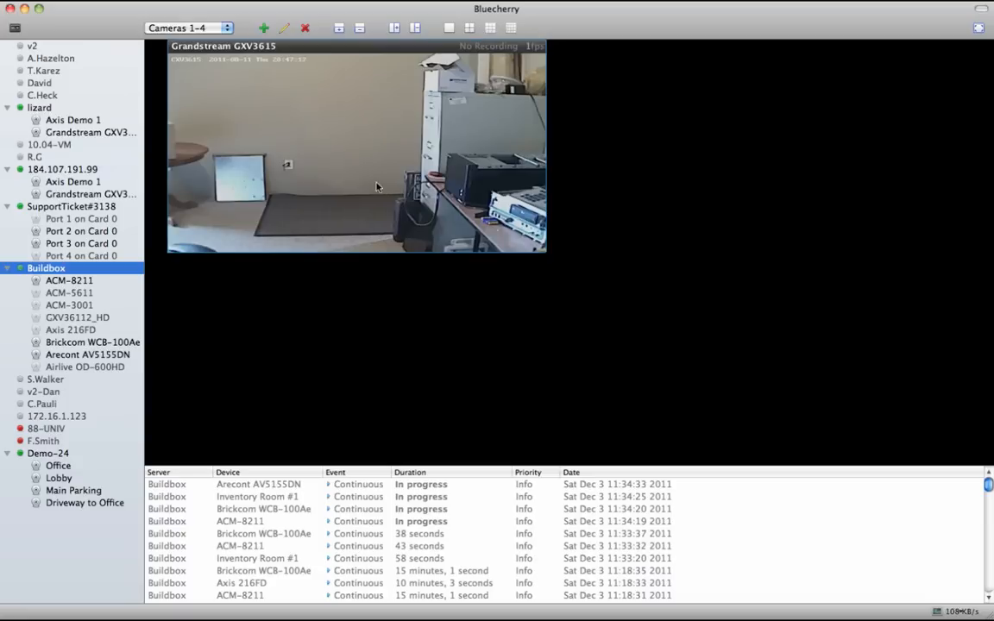
pyautogui.moveTo(61, 248)
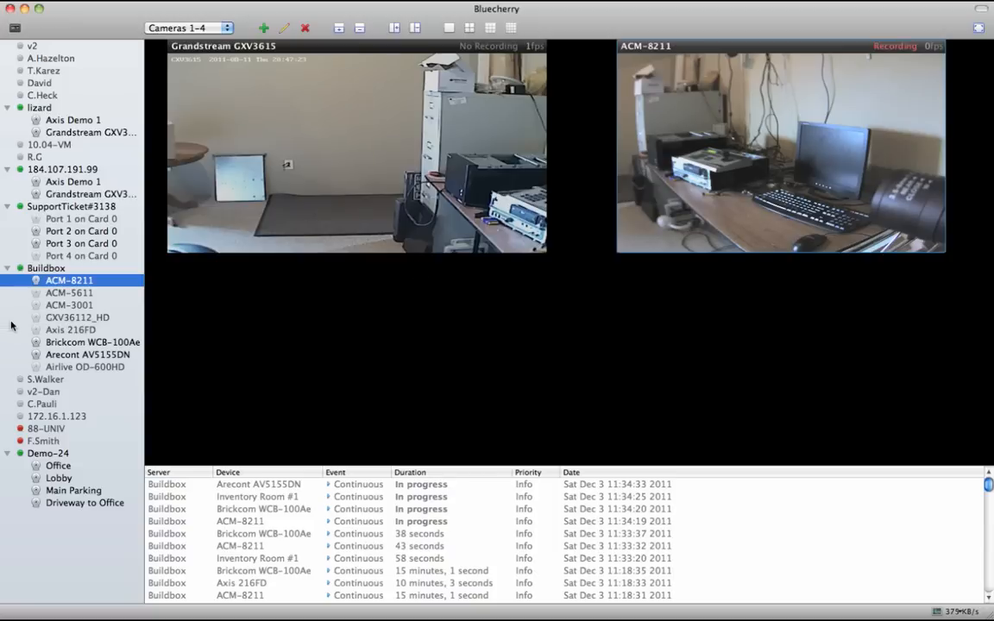
pyautogui.moveTo(78, 124)
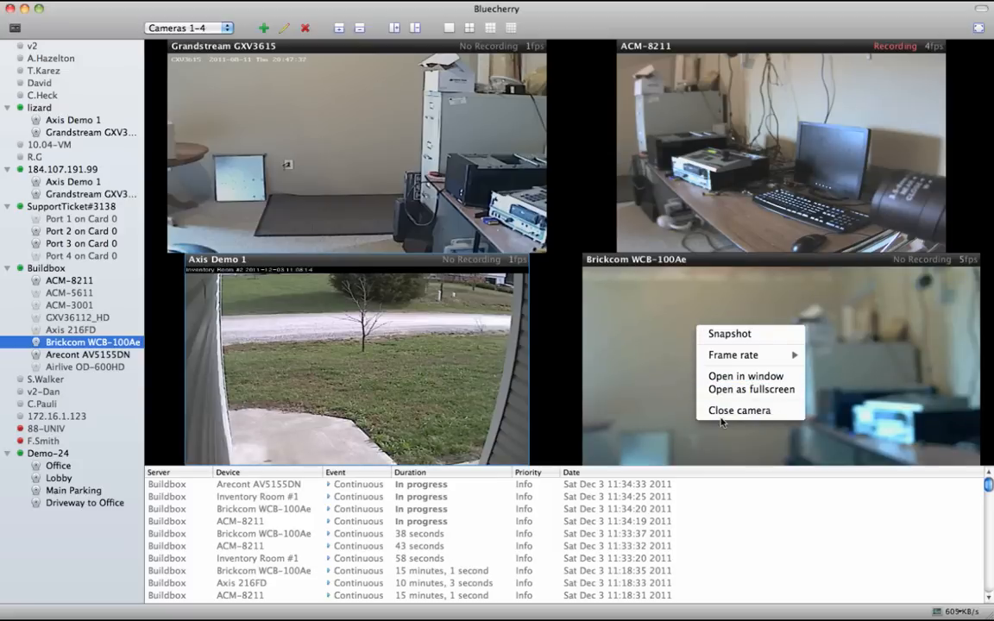
pyautogui.click(739, 410)
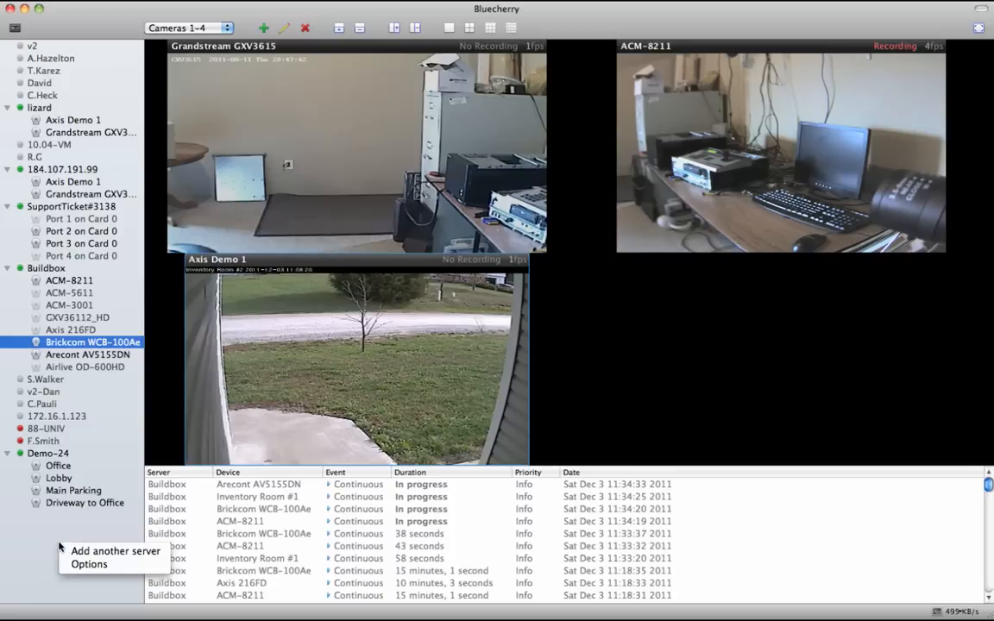
# Add DVR server 172.16.1.123 using the default login and dismiss the getting-started tips.
pyautogui.click(115, 550)
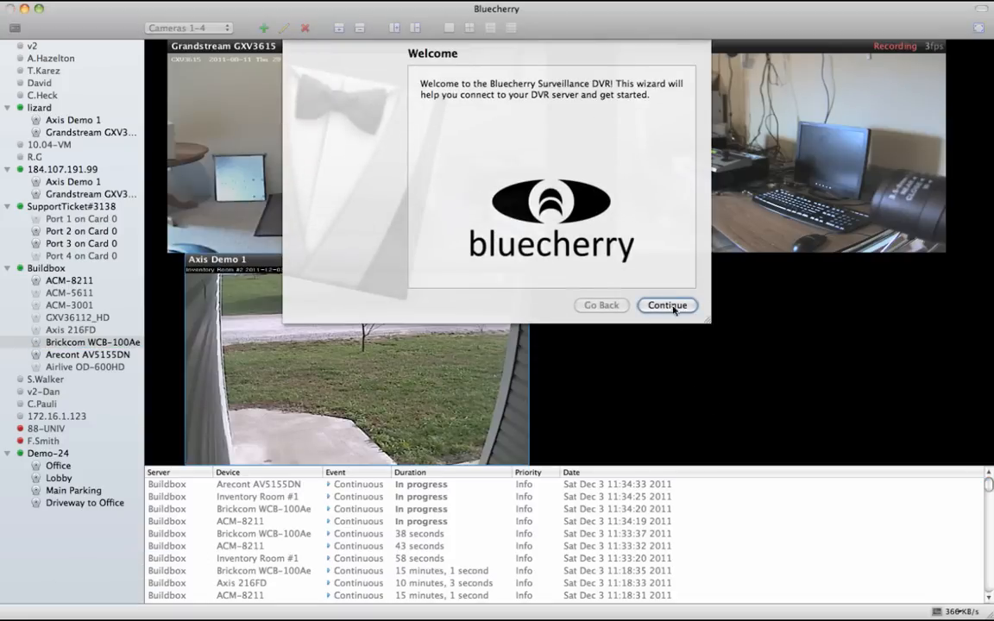
pyautogui.click(667, 304)
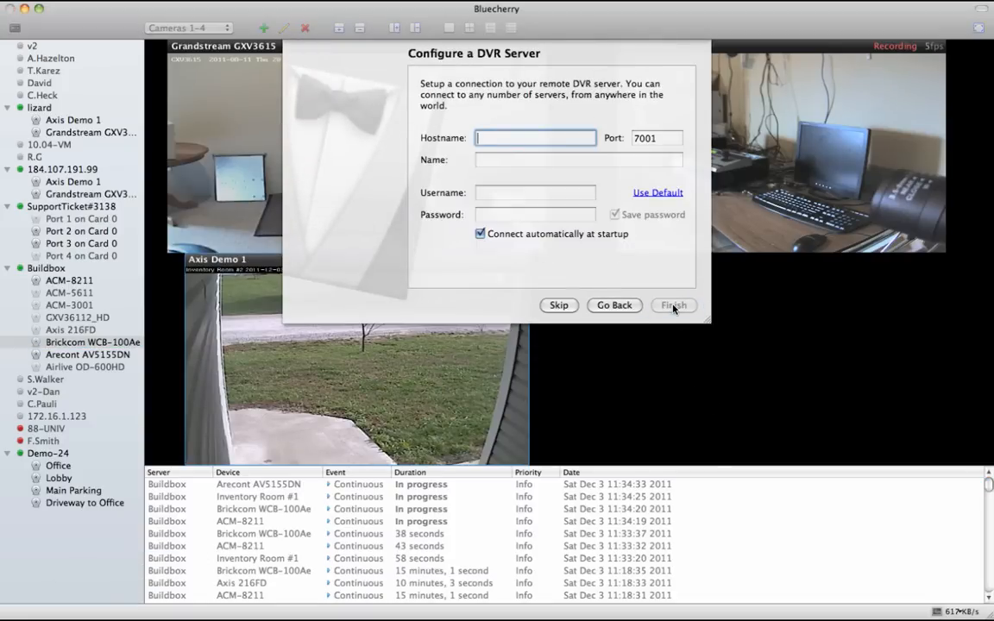
pyautogui.write('172.16.1.123')
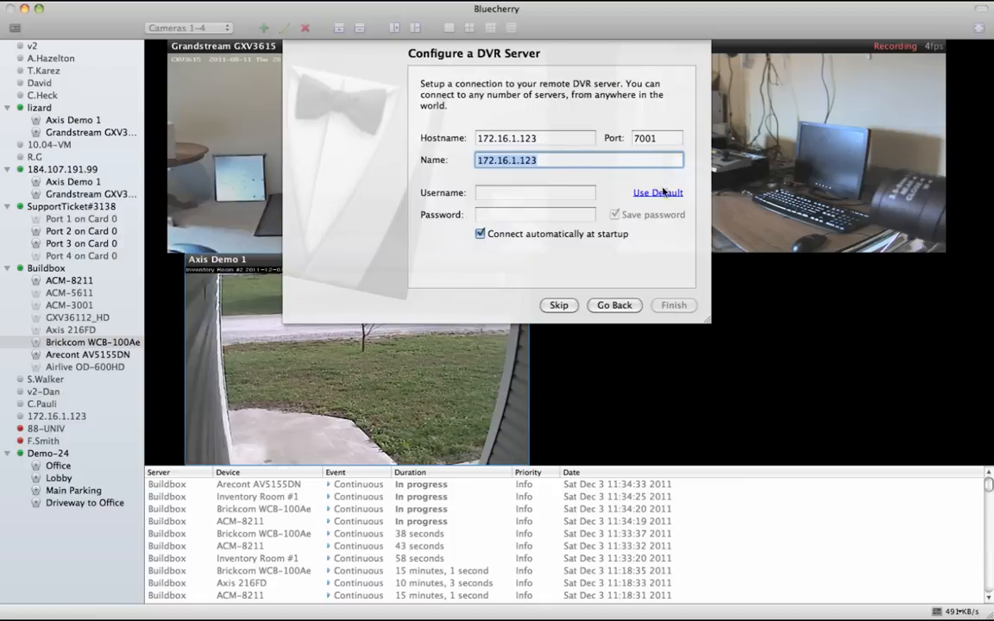
pyautogui.click(658, 192)
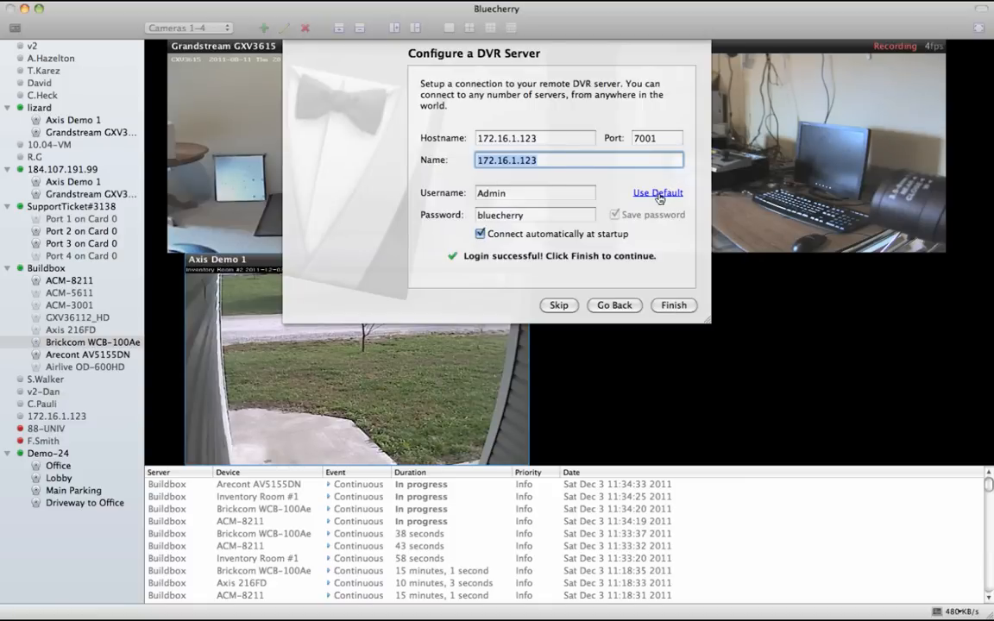
pyautogui.moveTo(657, 260)
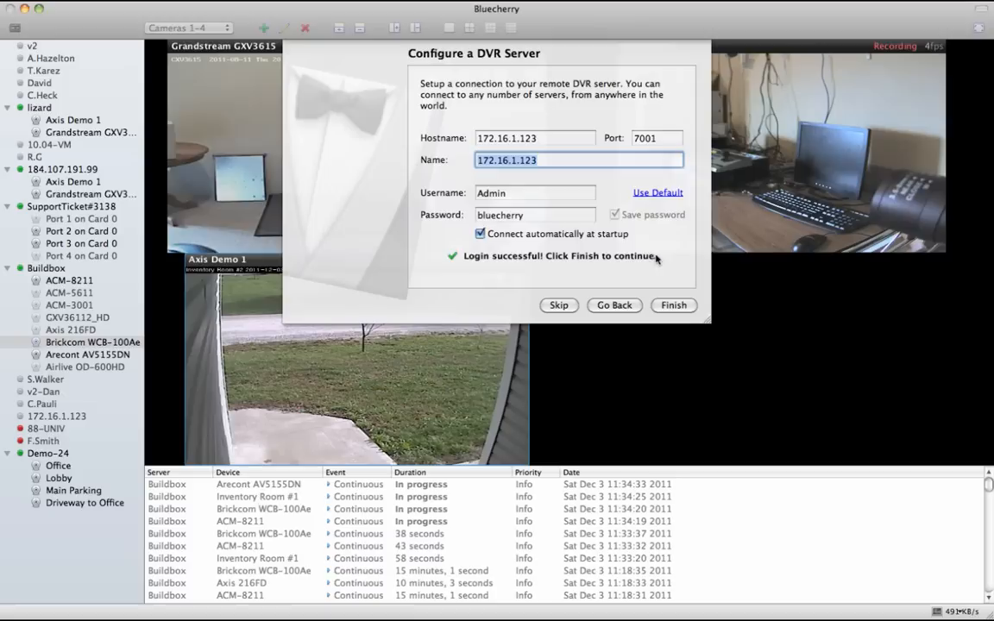
pyautogui.click(673, 305)
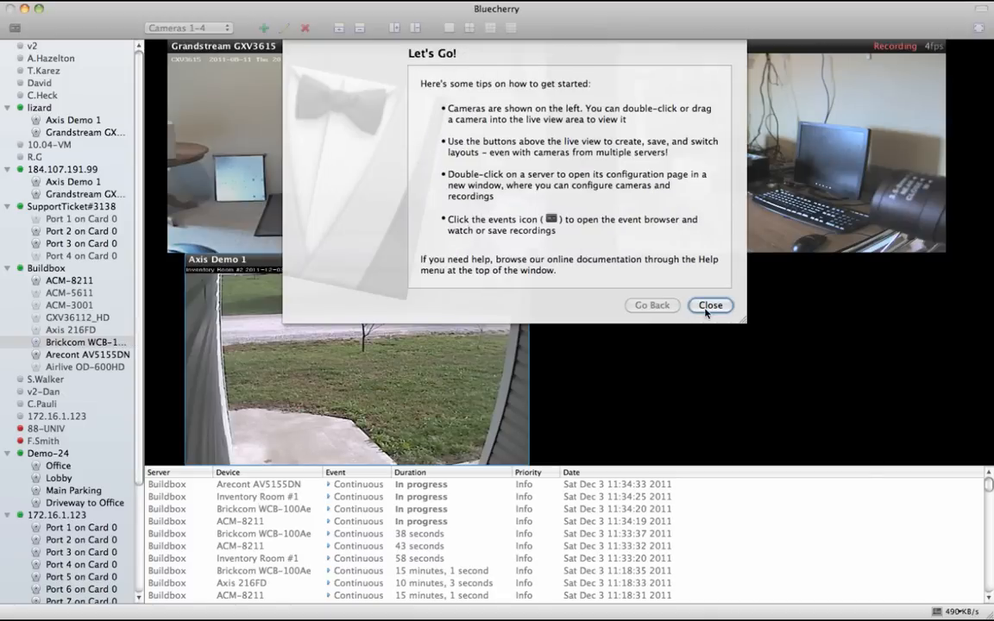
pyautogui.click(710, 304)
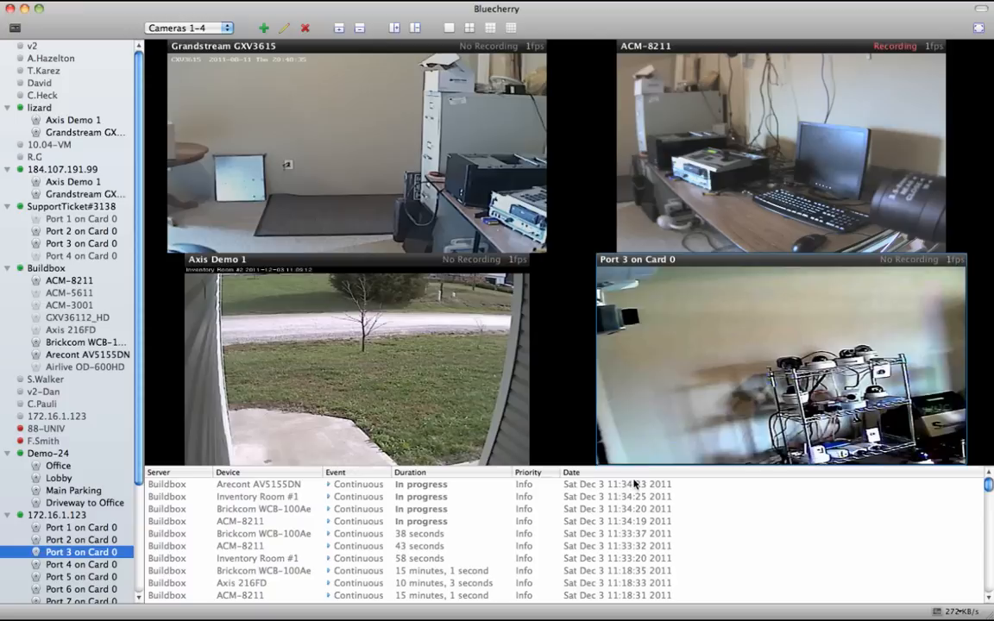
pyautogui.scroll(-3)
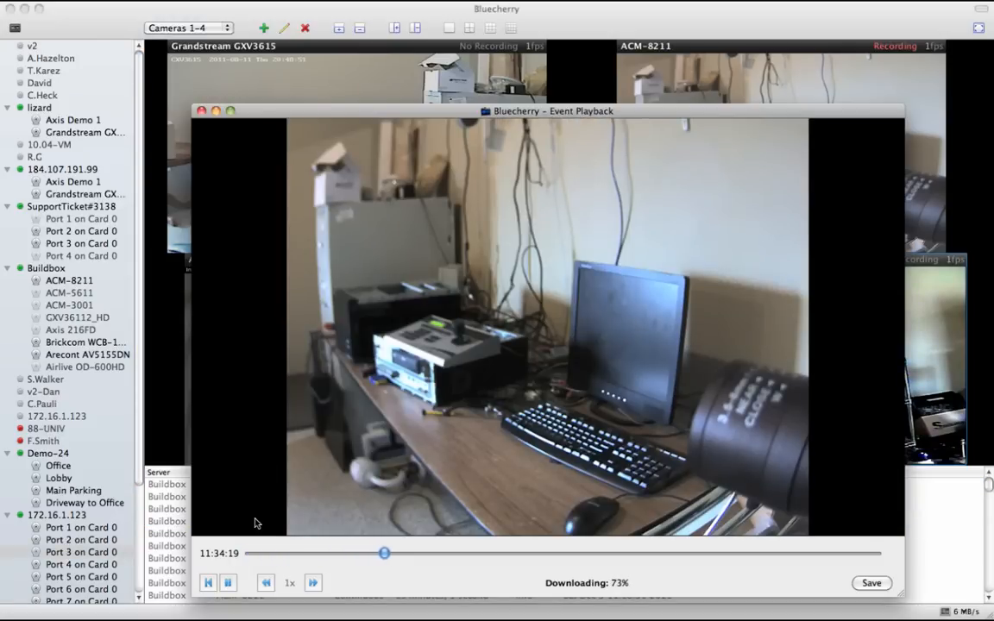
pyautogui.moveTo(384, 552); pyautogui.dragTo(449, 553)
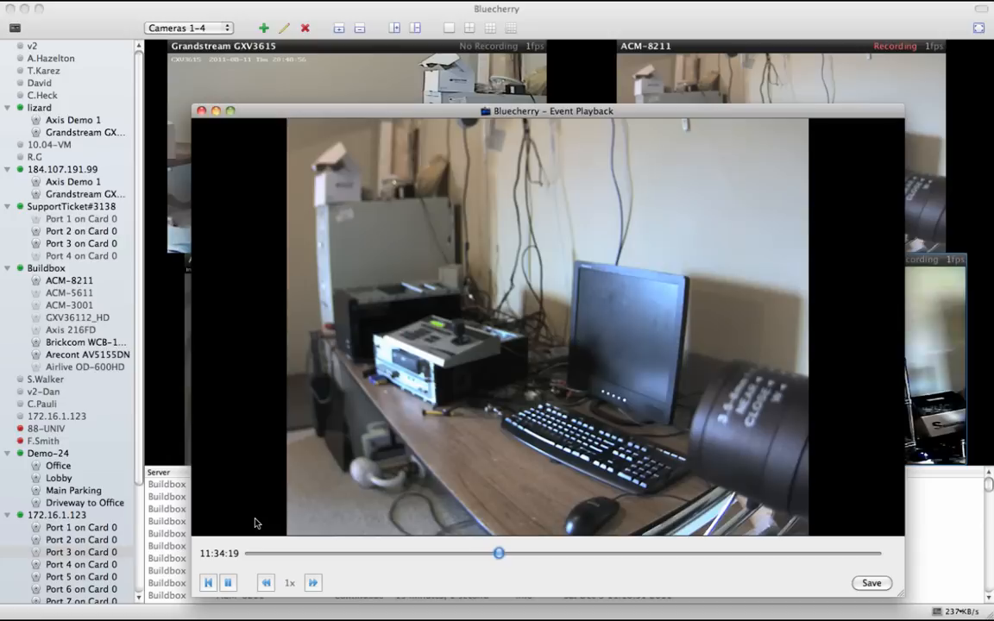
pyautogui.moveTo(498, 553); pyautogui.dragTo(537, 552)
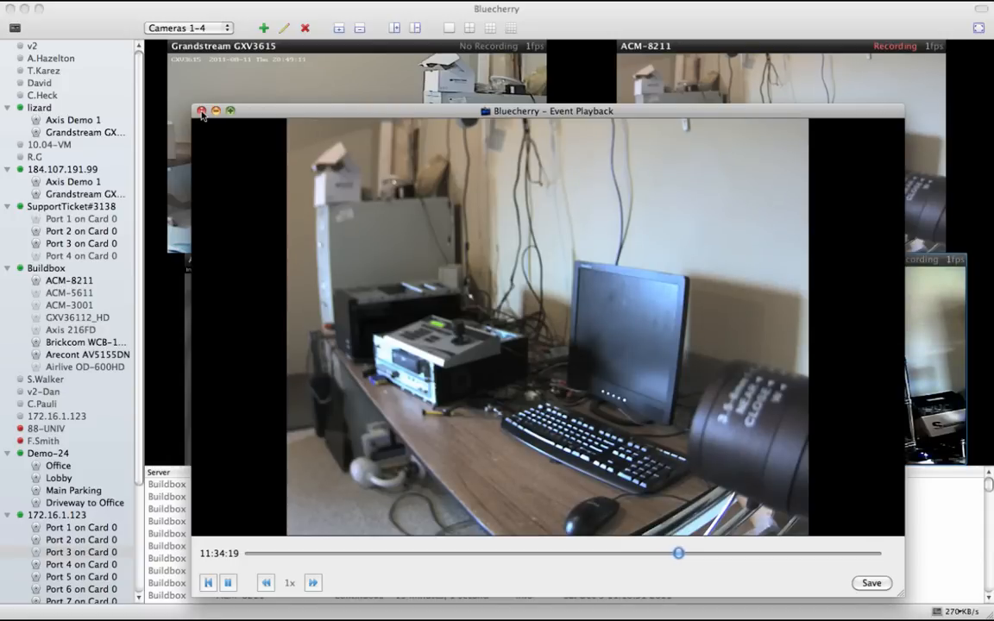
pyautogui.click(201, 113)
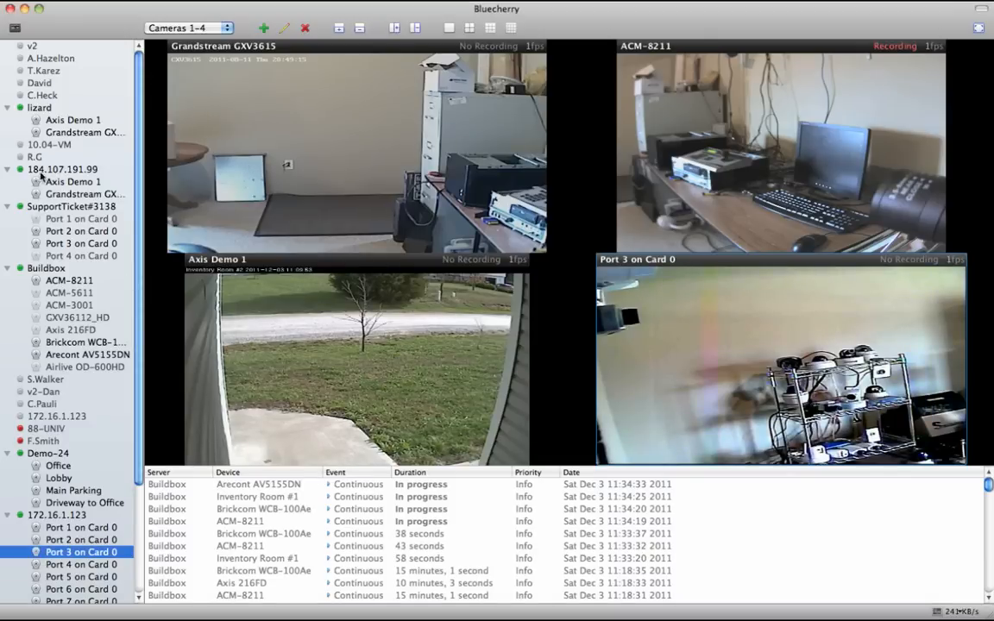
# Start a new IP camera and select Axis 207W as manufacturer and model.
pyautogui.scroll(3)
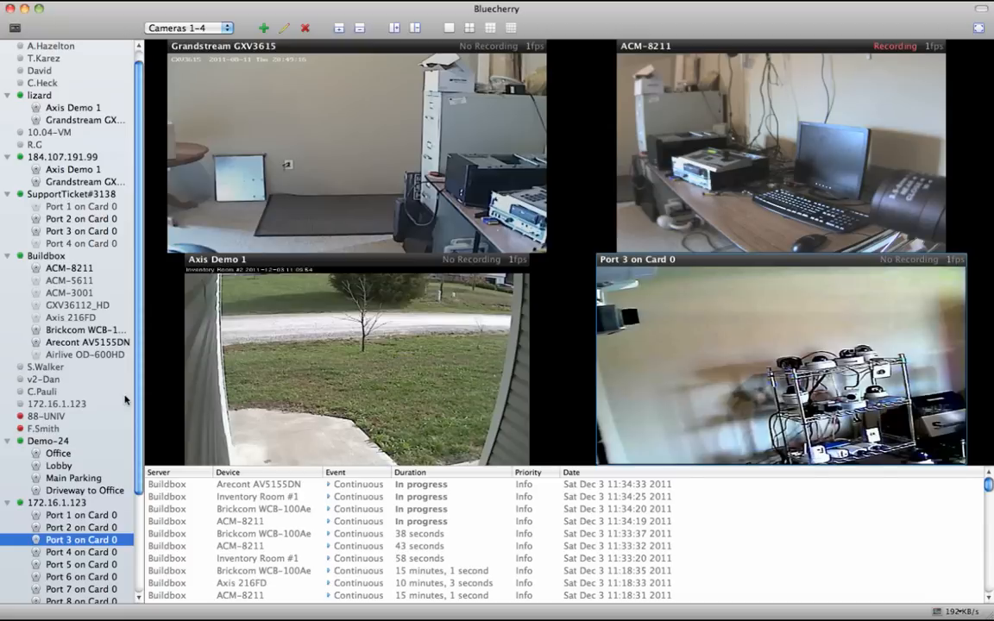
pyautogui.scroll(3)
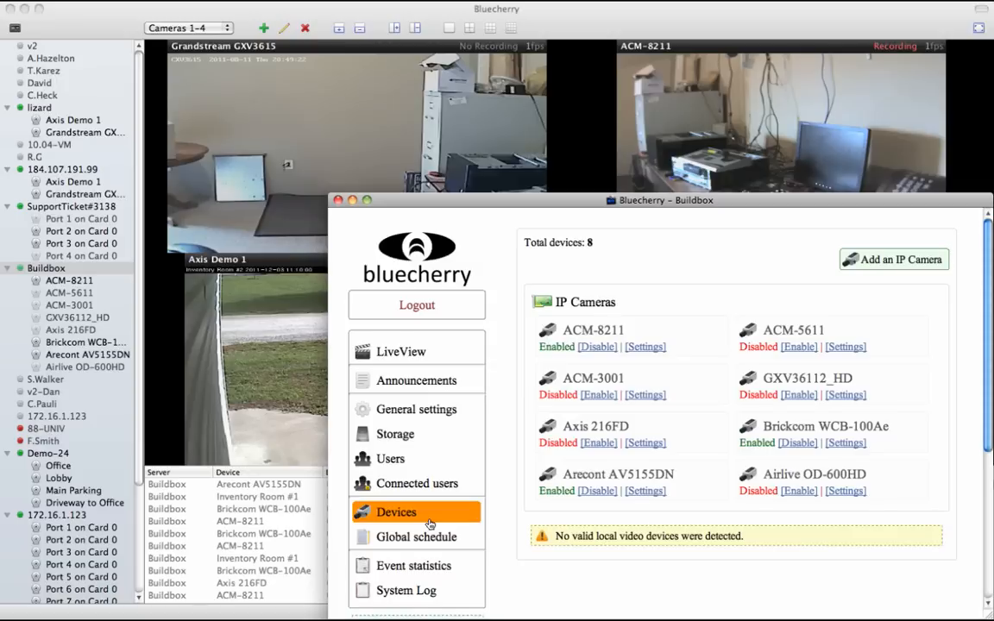
pyautogui.click(893, 259)
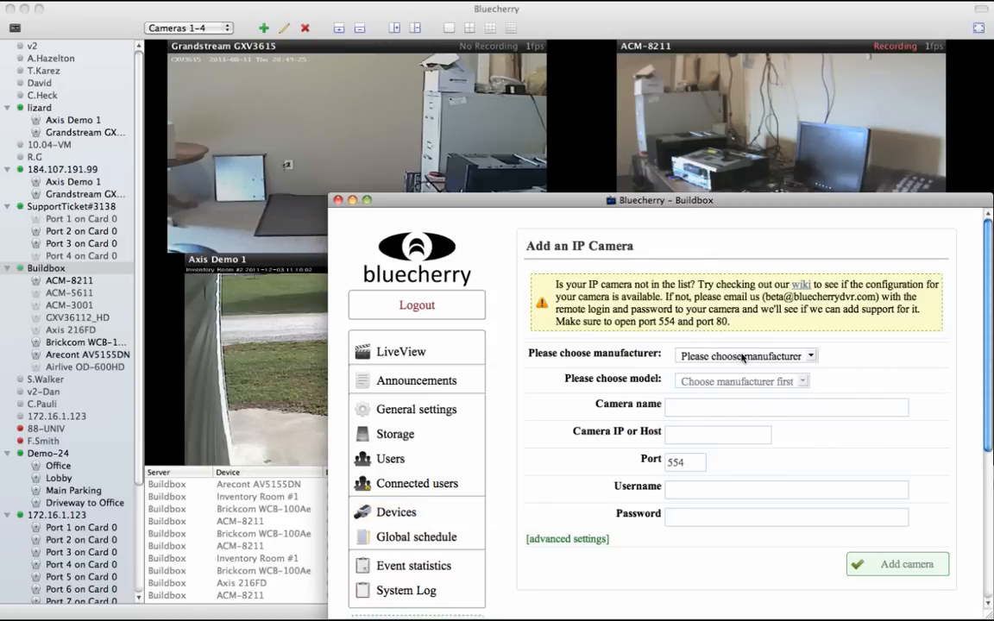
pyautogui.click(745, 356)
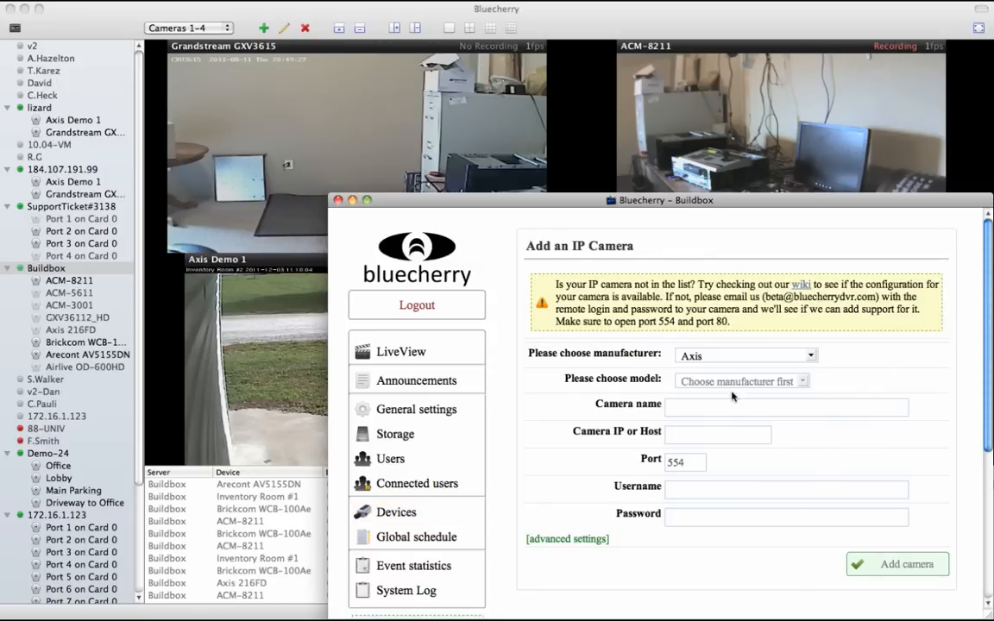
pyautogui.click(740, 380)
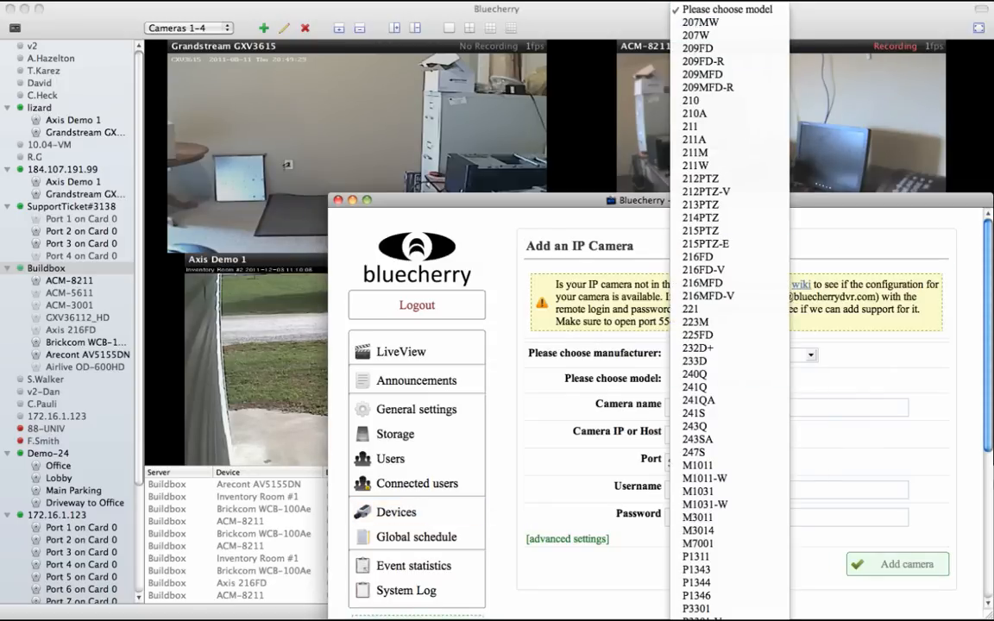
pyautogui.click(696, 35)
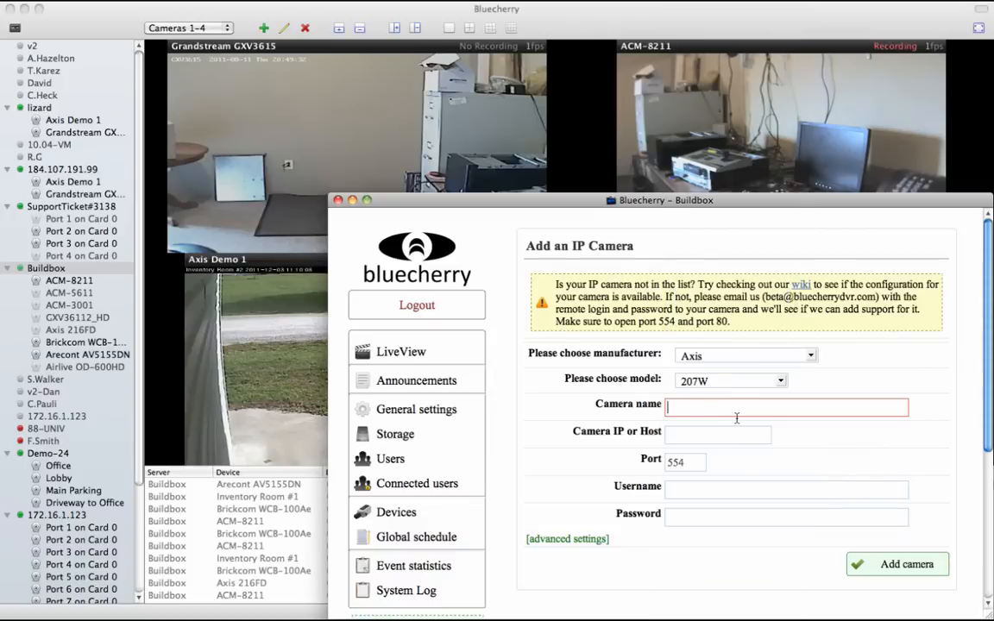
# Enter name 'Inventory Room', IP 172.16.1.201, and check the stream path and port settings.
pyautogui.write('Inbve')
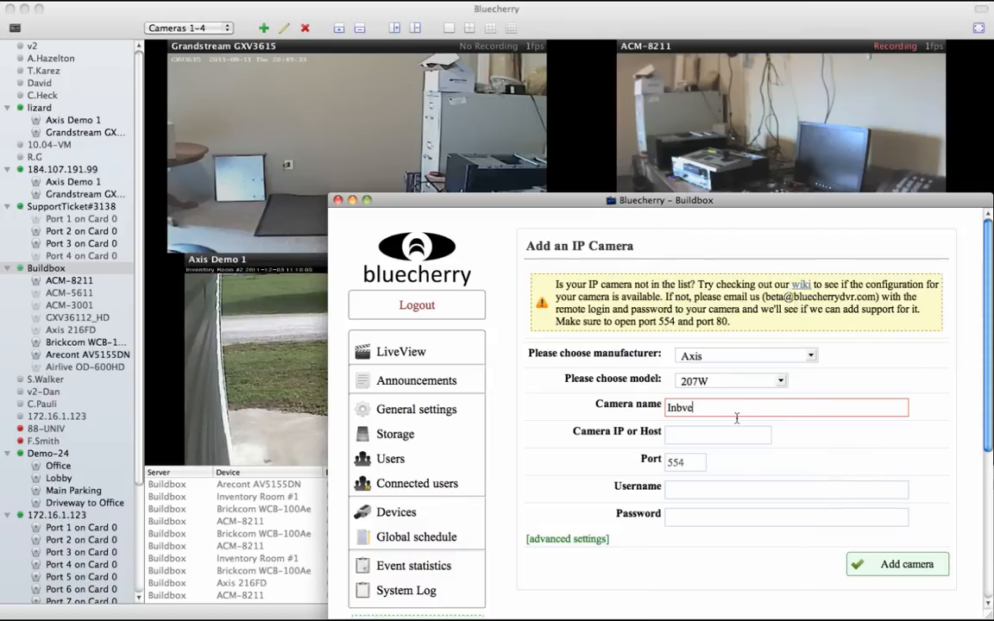
pyautogui.write('Inventory Room')
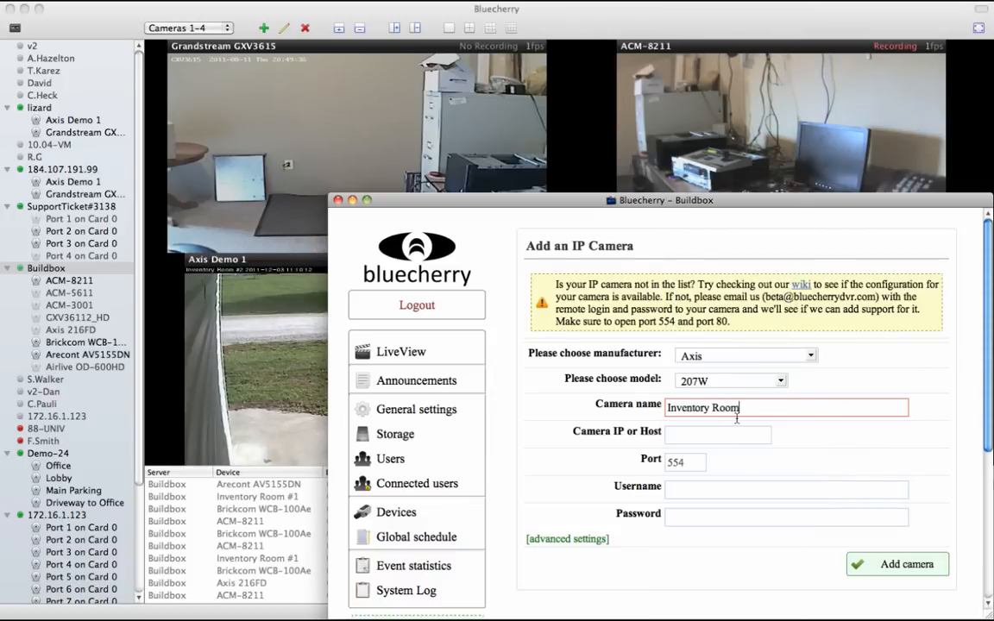
pyautogui.write('172.16.1.201')
pyautogui.click(786, 490)
pyautogui.write('root')
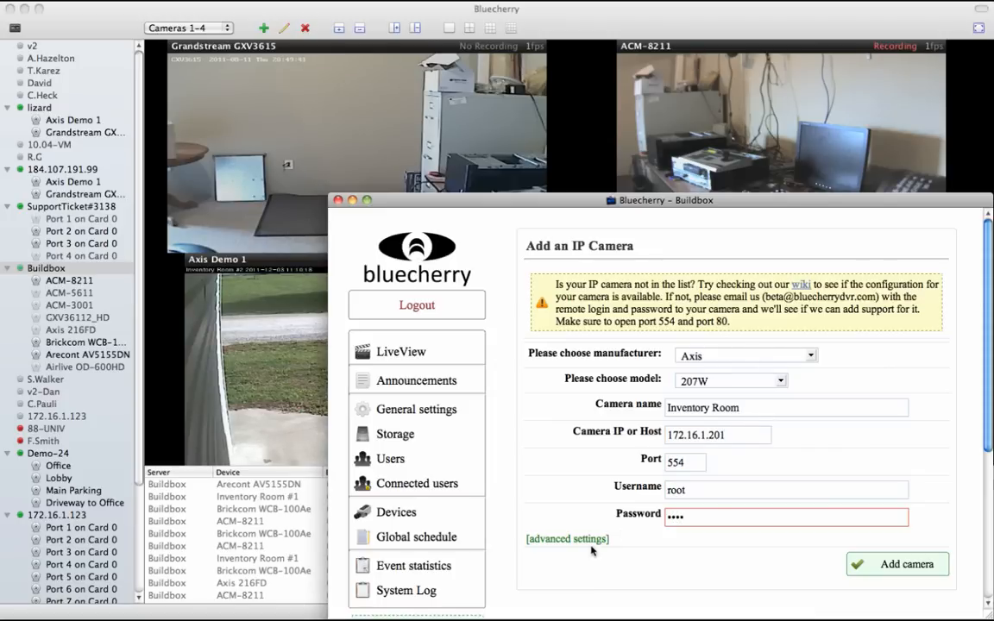
pyautogui.click(567, 538)
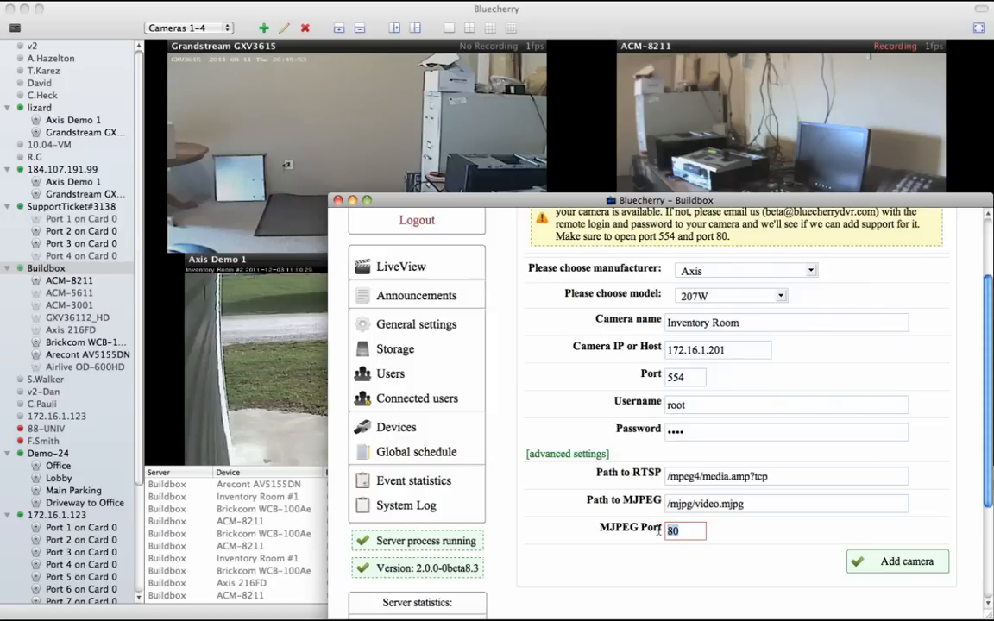
pyautogui.click(684, 377)
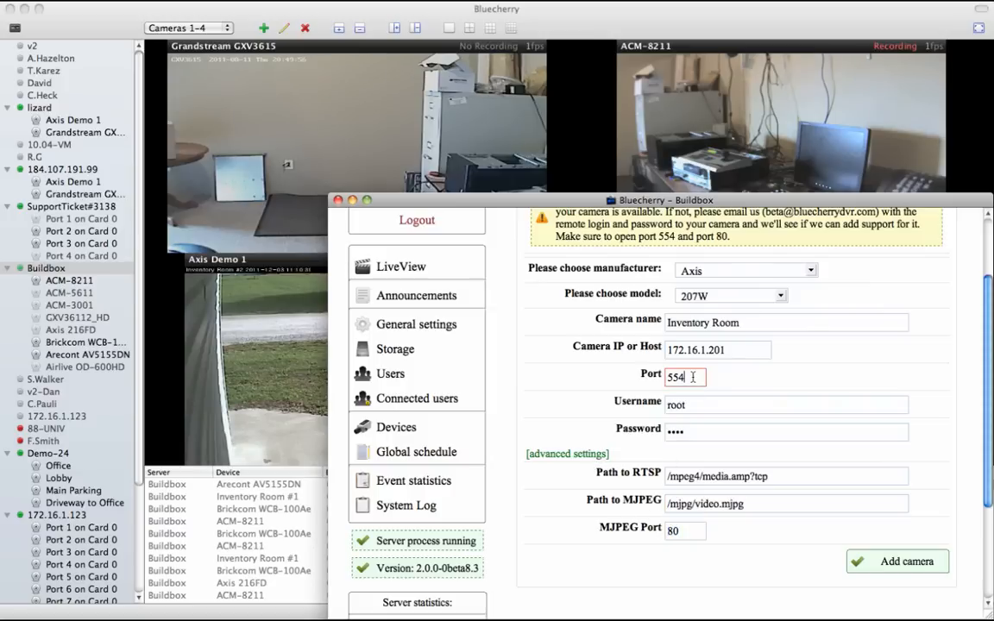
pyautogui.moveTo(581, 466)
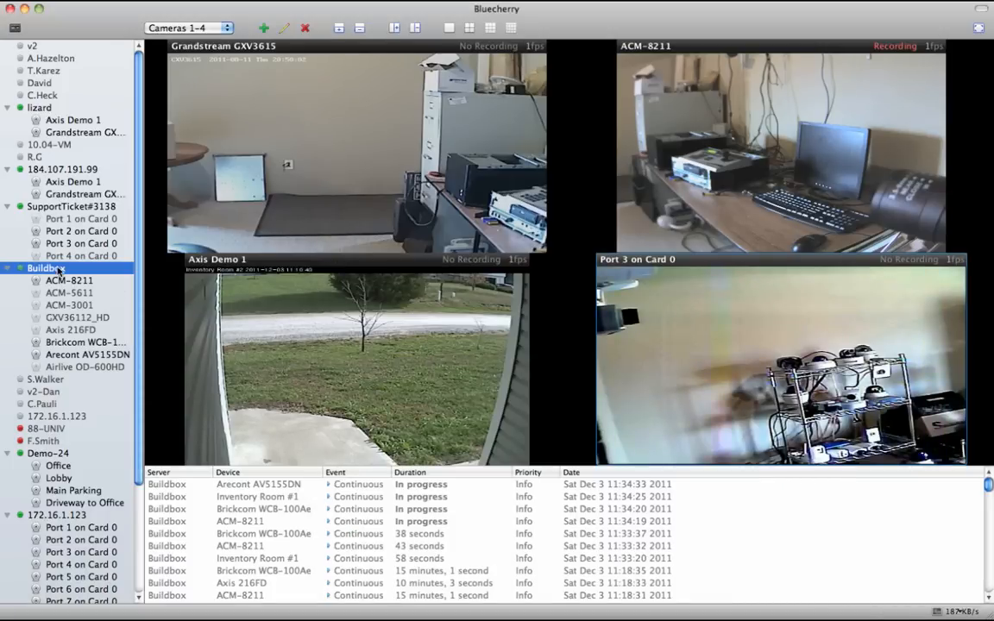
# Refresh Buildbox so Inventory Room appears in the tree and records in the fourth pane.
pyautogui.rightClick(44, 268)
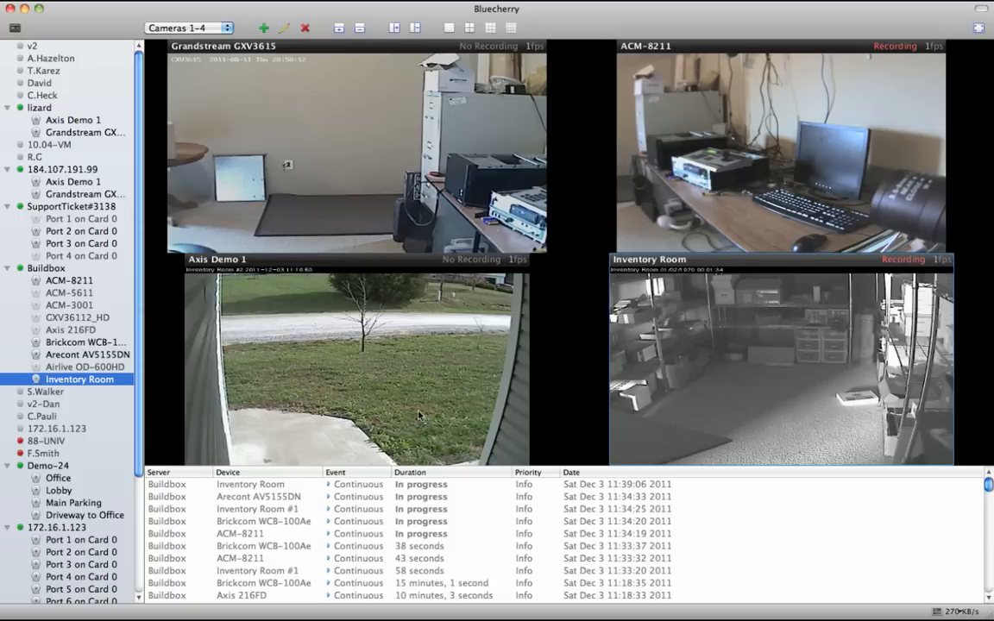
pyautogui.moveTo(861, 371)
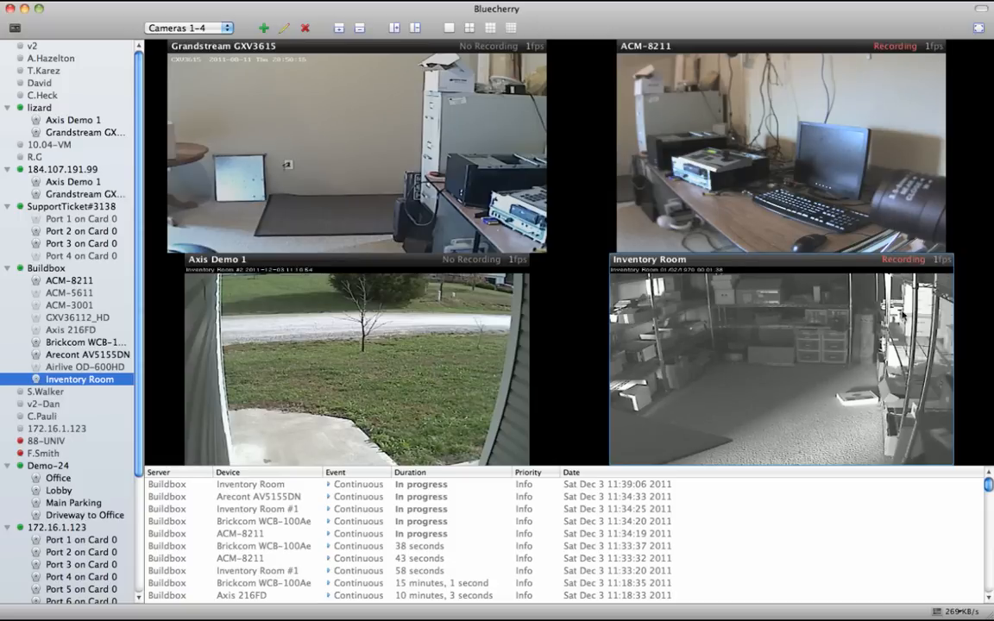
pyautogui.moveTo(321, 446)
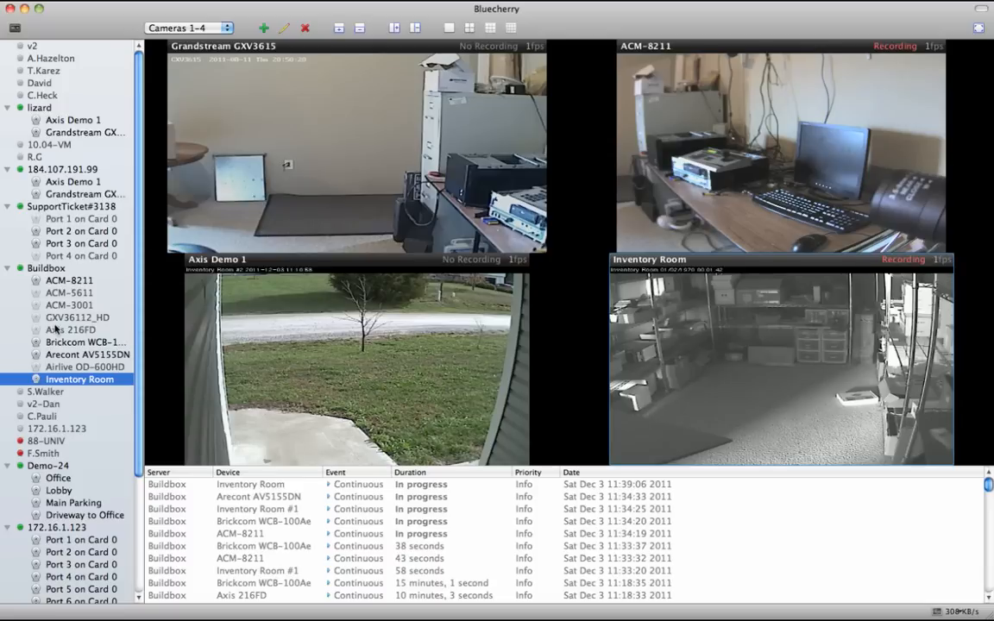
pyautogui.scroll(-3)
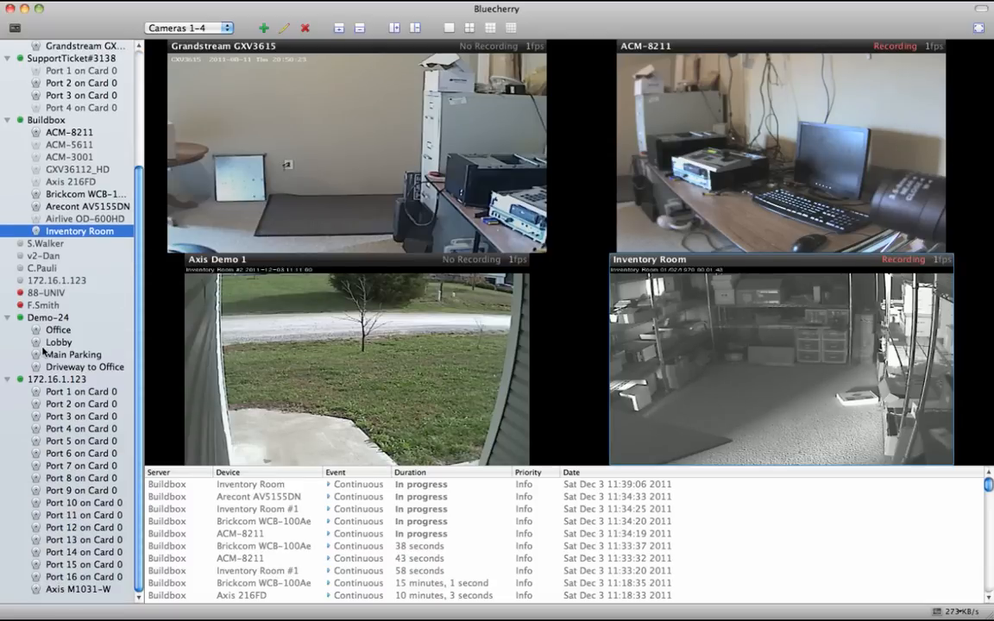
pyautogui.scroll(3)
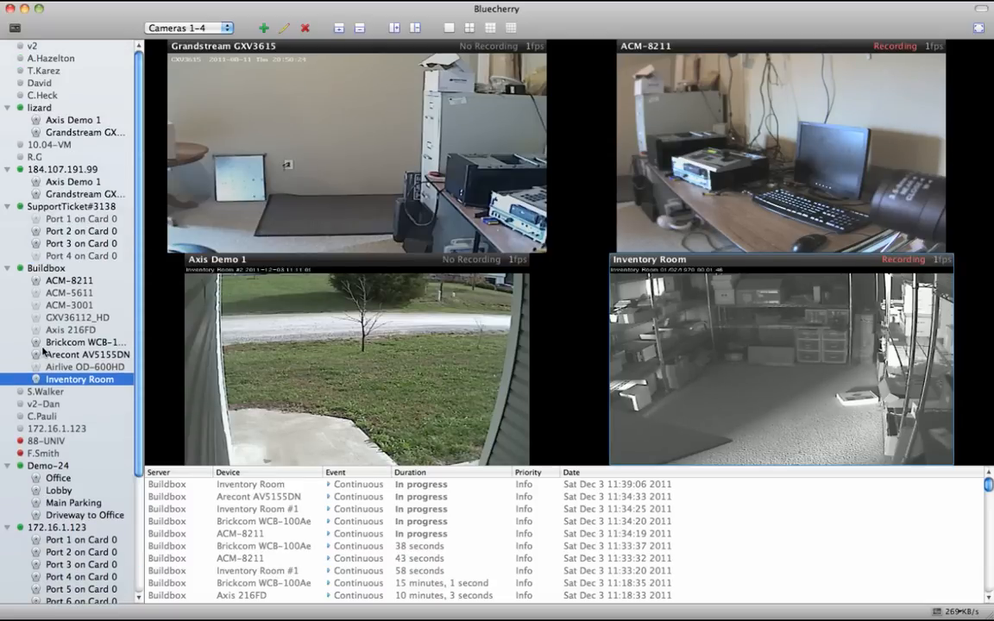